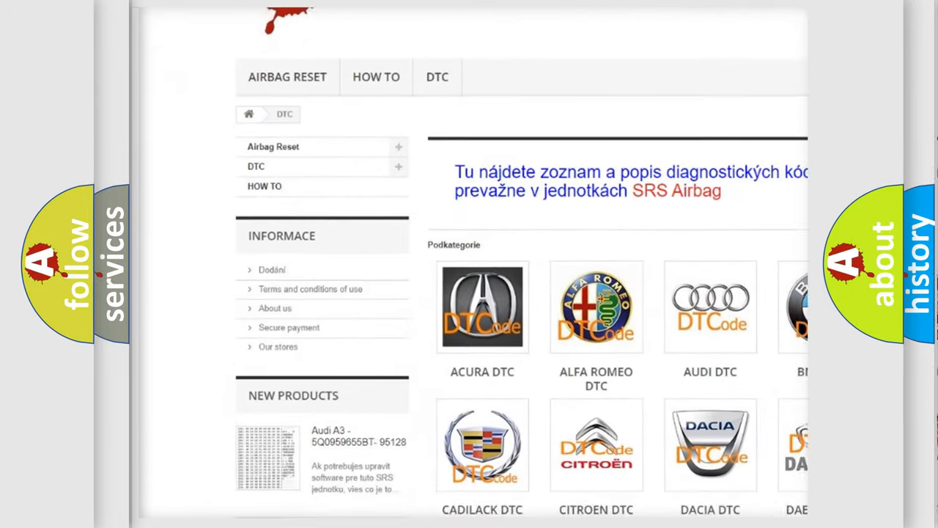
pyautogui.scroll(-3)
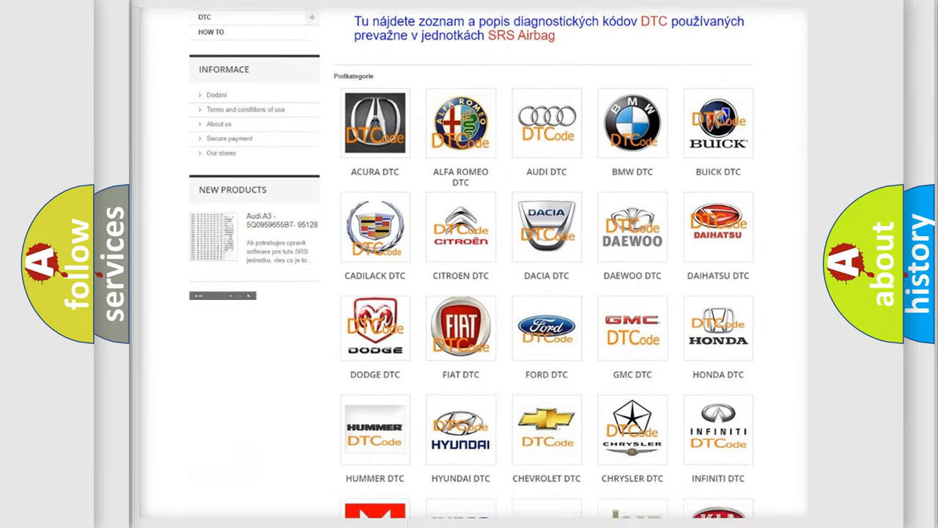
pyautogui.scroll(-3)
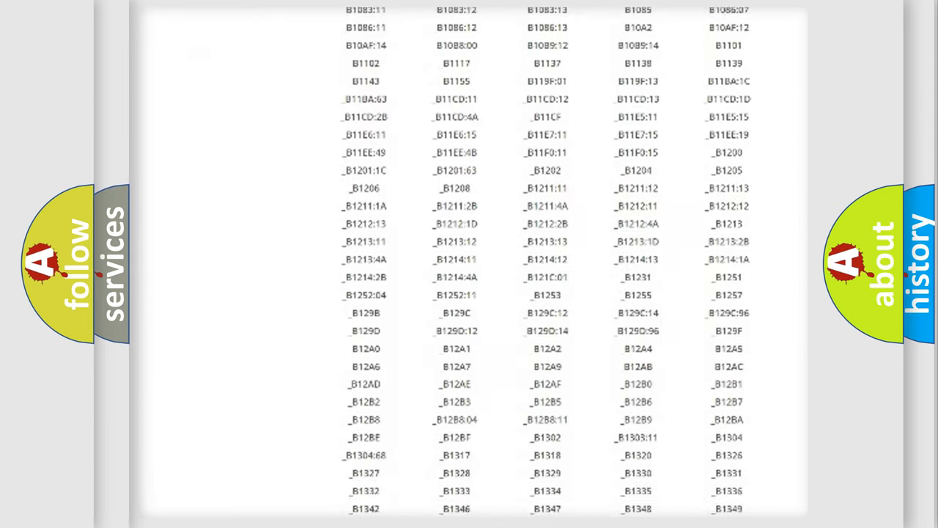
pyautogui.scroll(-3)
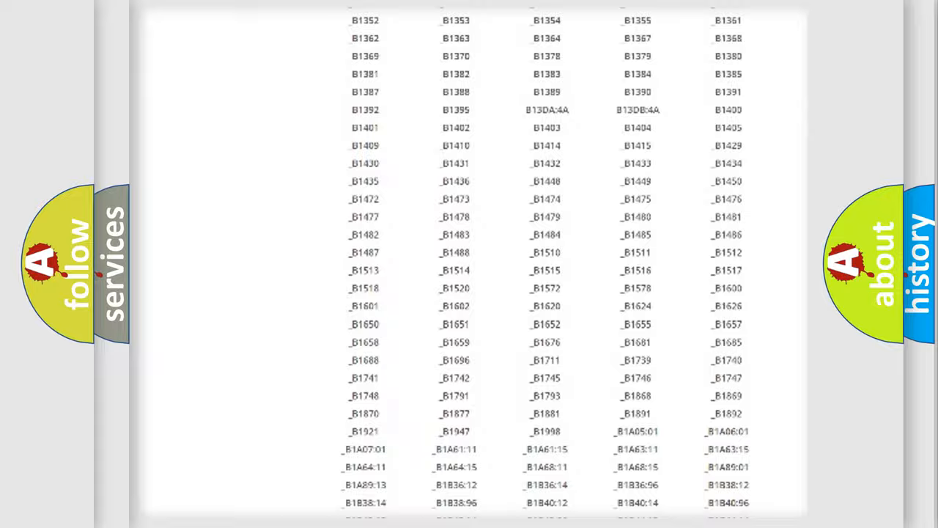